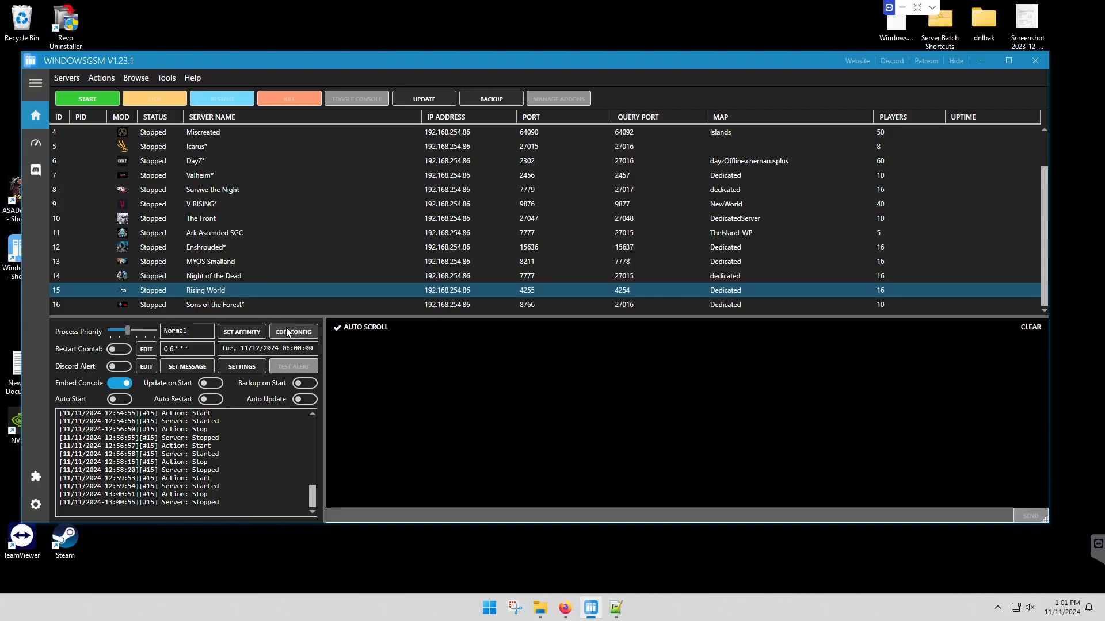
Add +server_name=MYOS_Rising_World to the Rising World server's Start Param in the config editor.
left_click(293, 332)
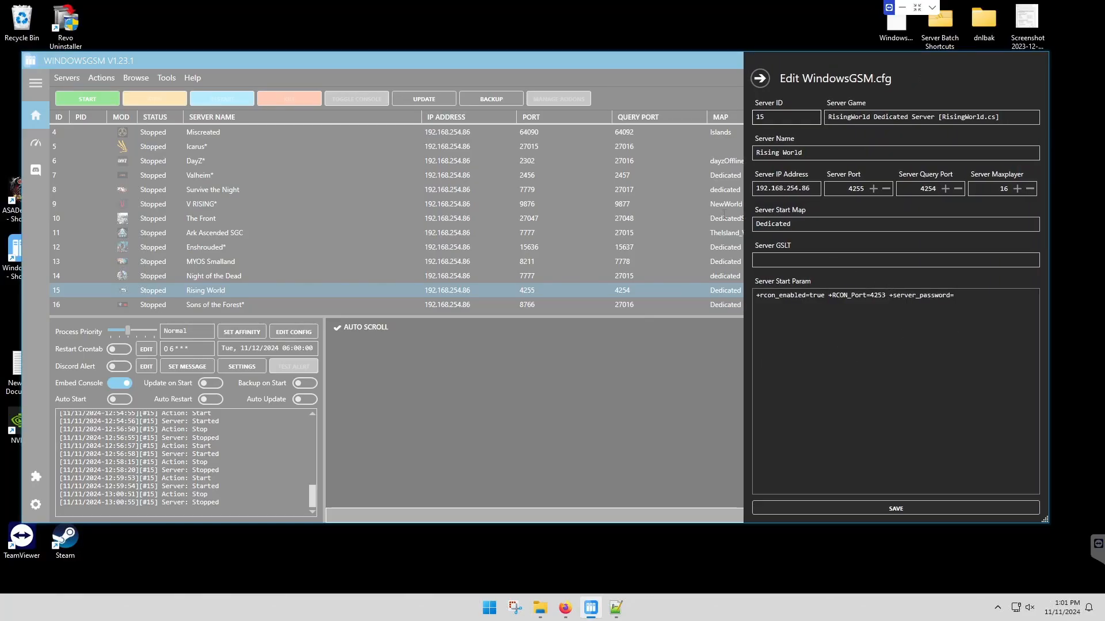
mouse_move(875, 153)
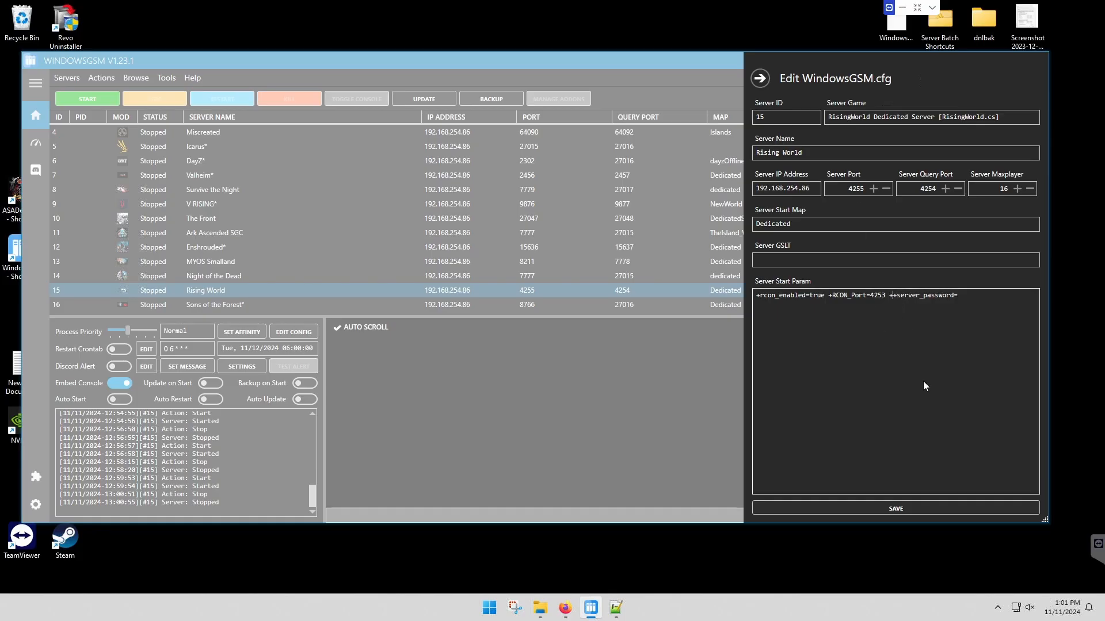
type("server")
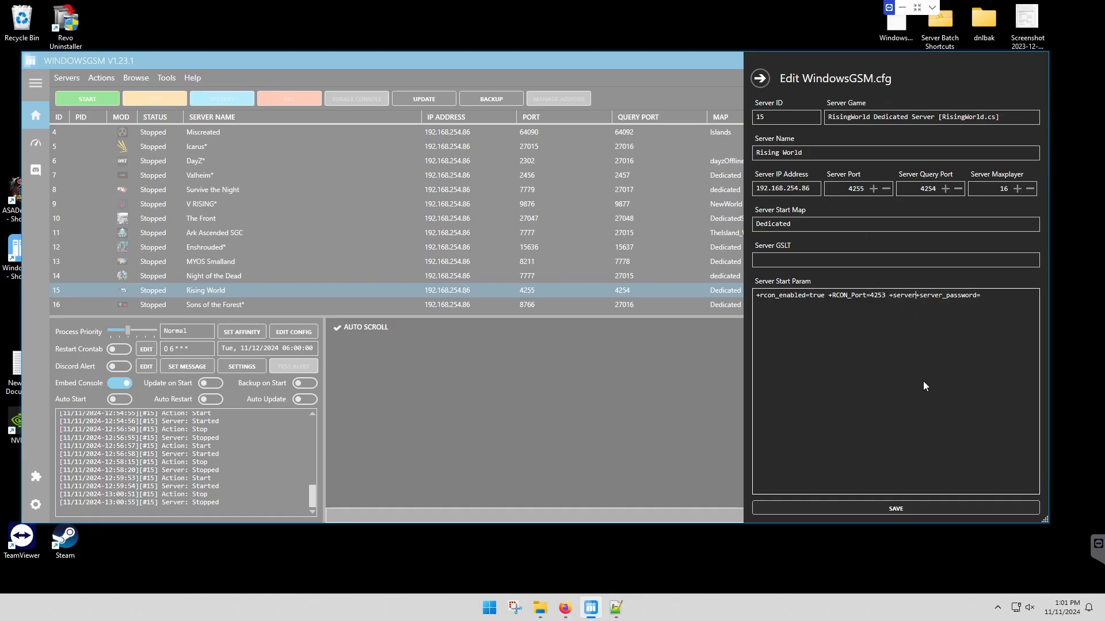
type("_name=")
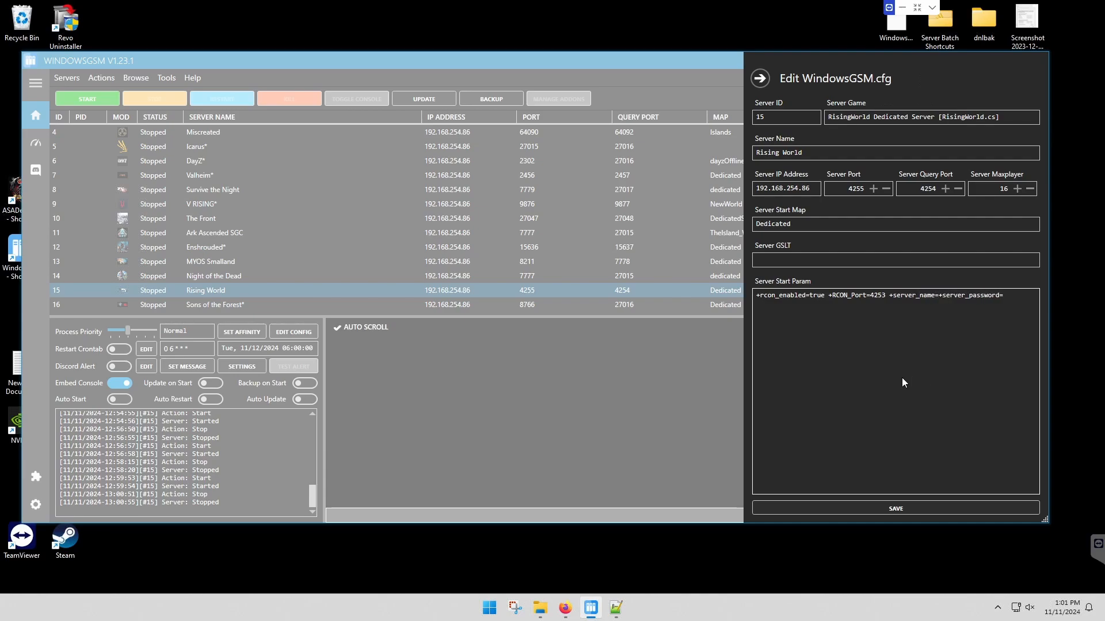
type("MYOS_Rising_World")
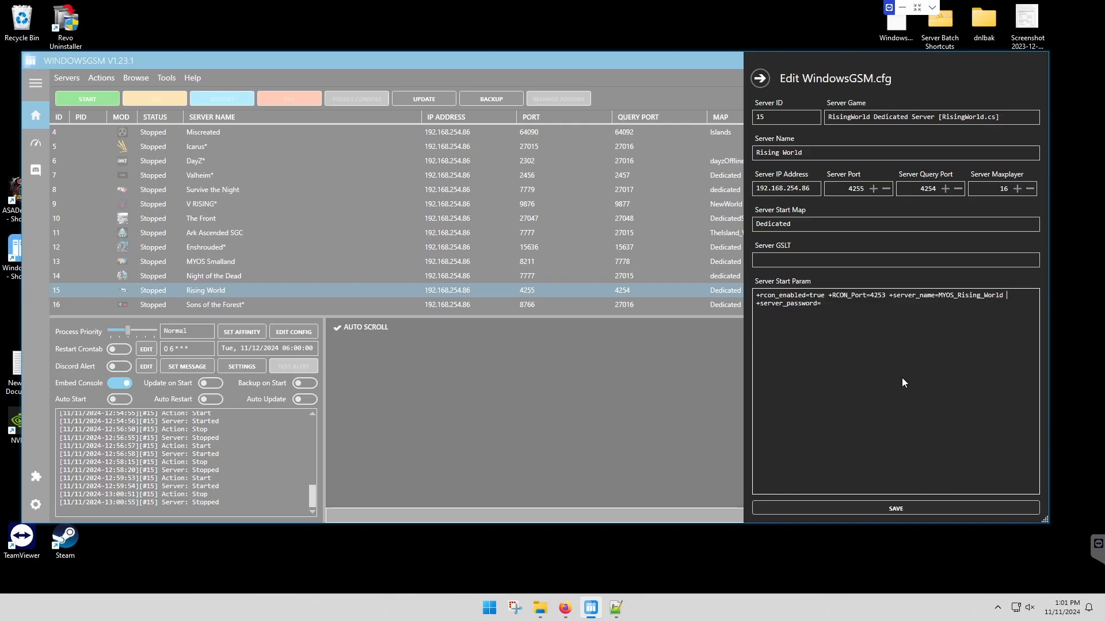
mouse_move(859, 485)
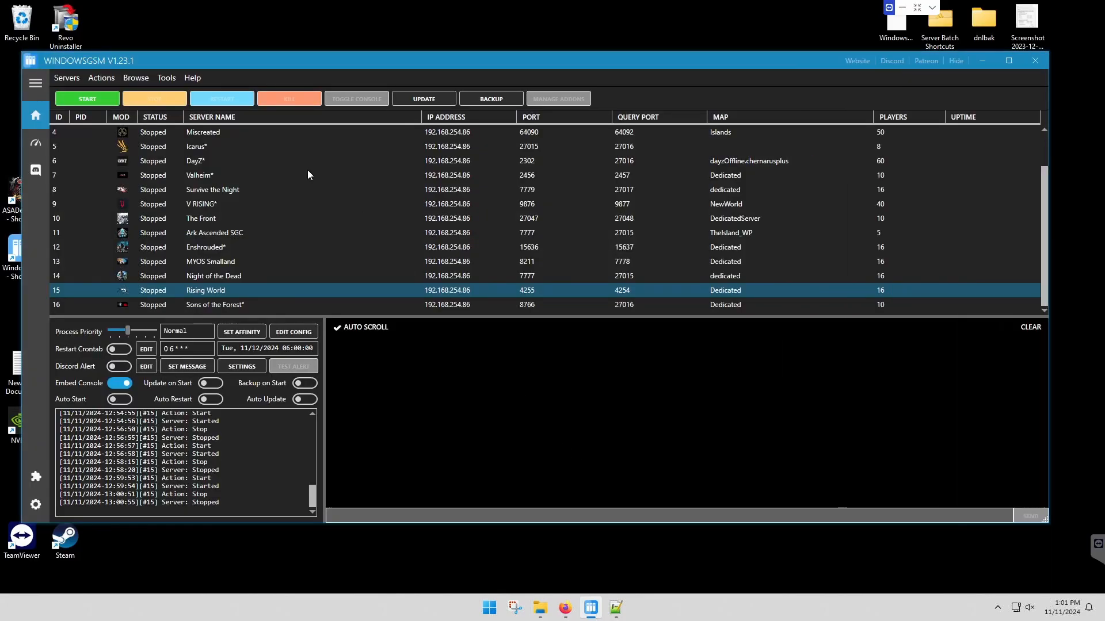
Browse to the Rising World serverfiles folder and bring up actions for server.properties.
left_click(136, 77)
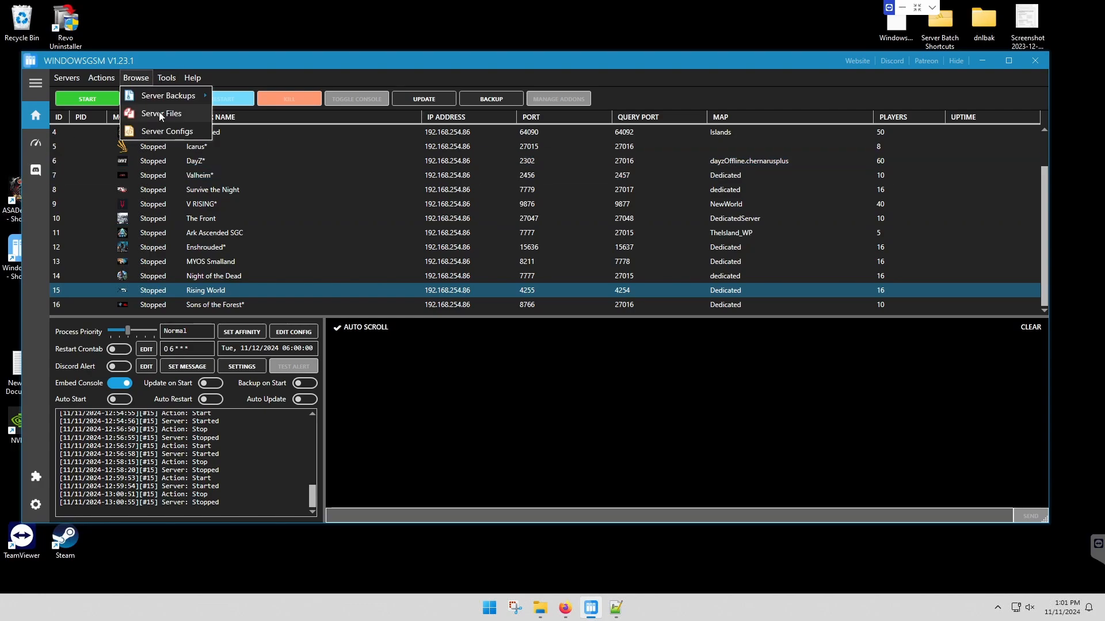
left_click(161, 114)
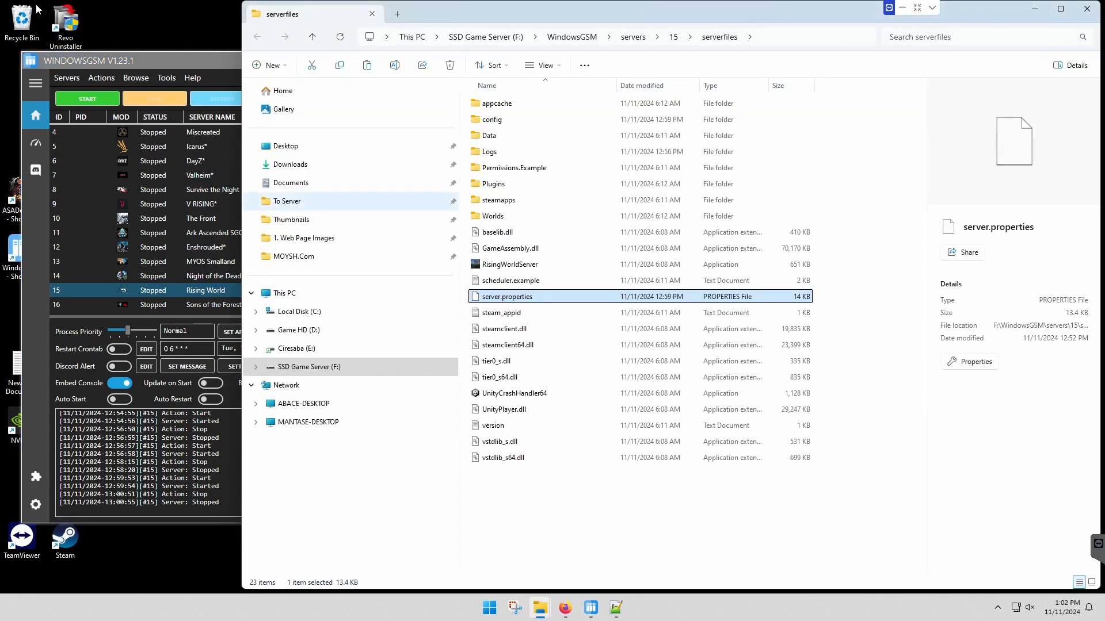
mouse_move(536, 300)
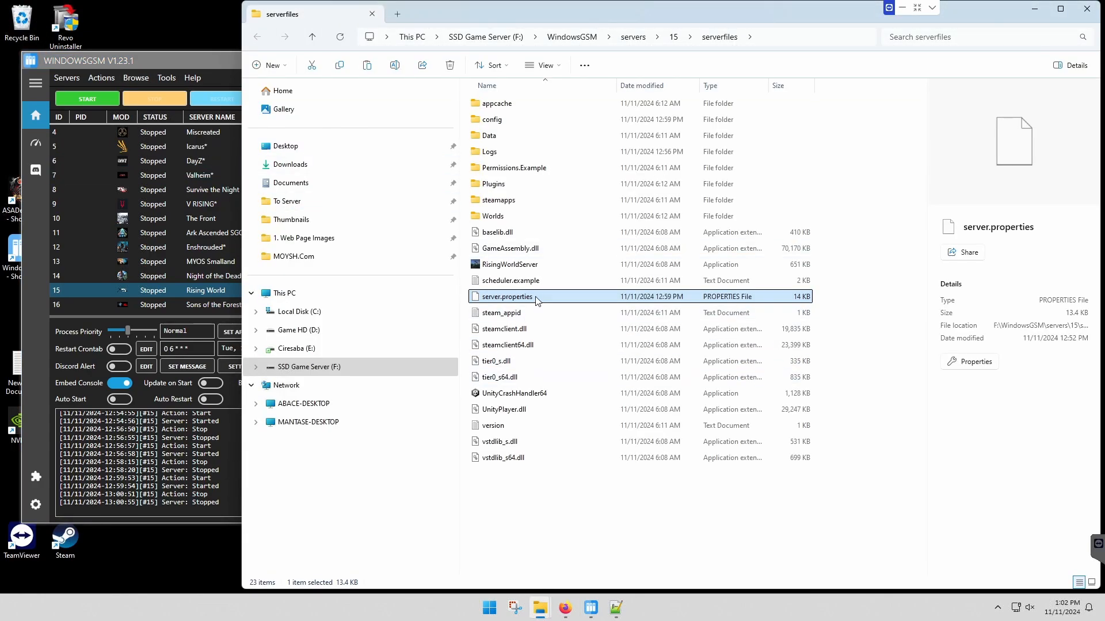
right_click(506, 297)
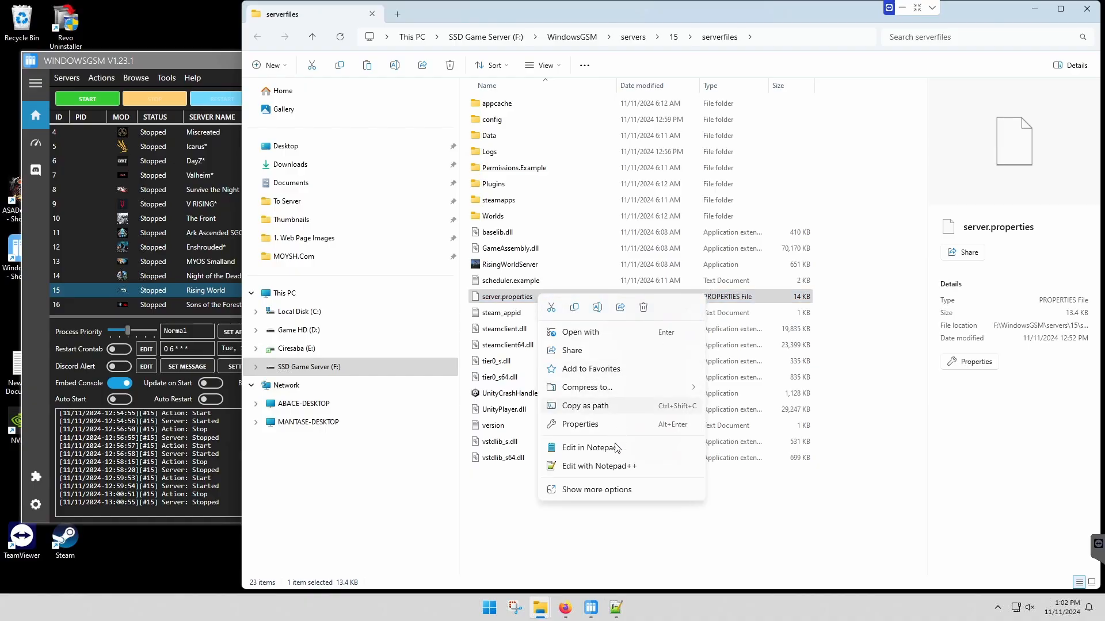
Edit server.properties in Notepad++, confirm Server_Name=Myos_Rising_World and review the World settings.
left_click(598, 466)
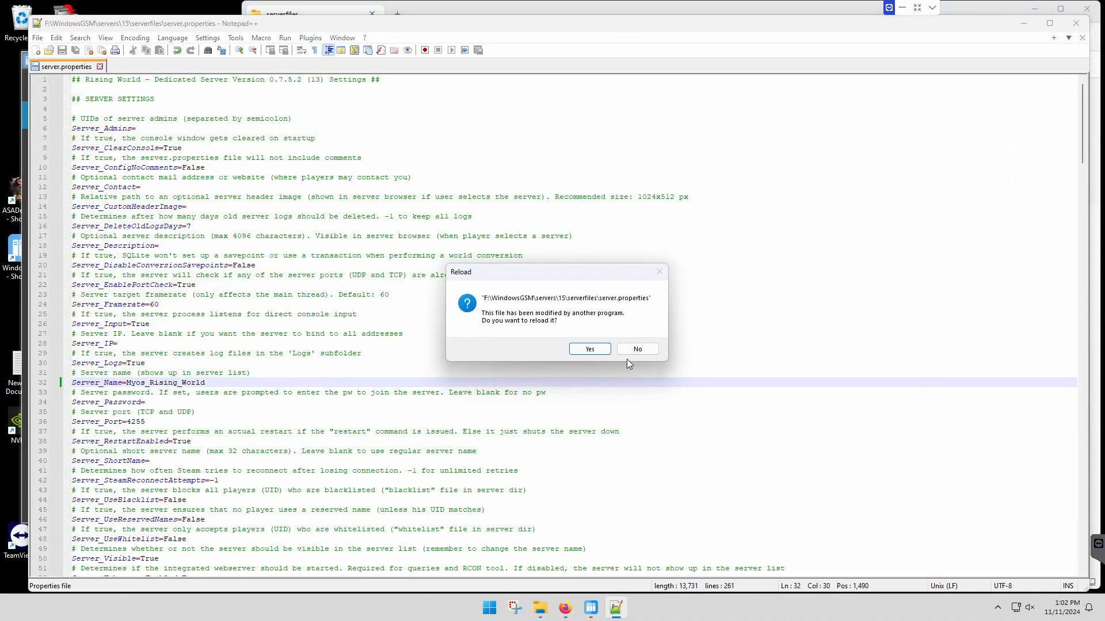
left_click(635, 349)
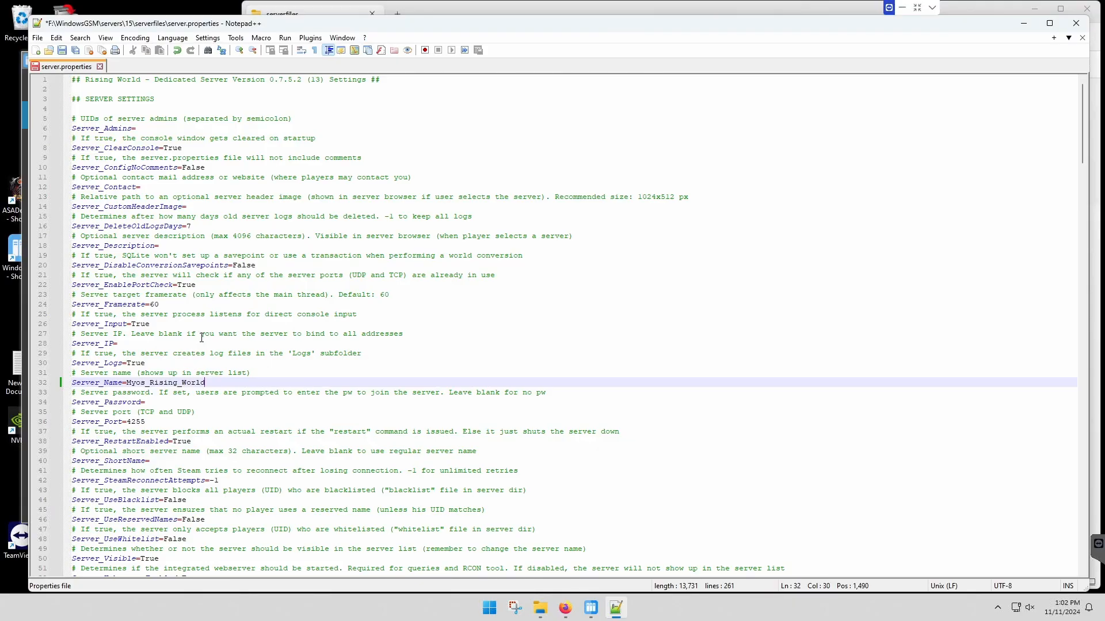
mouse_move(248, 431)
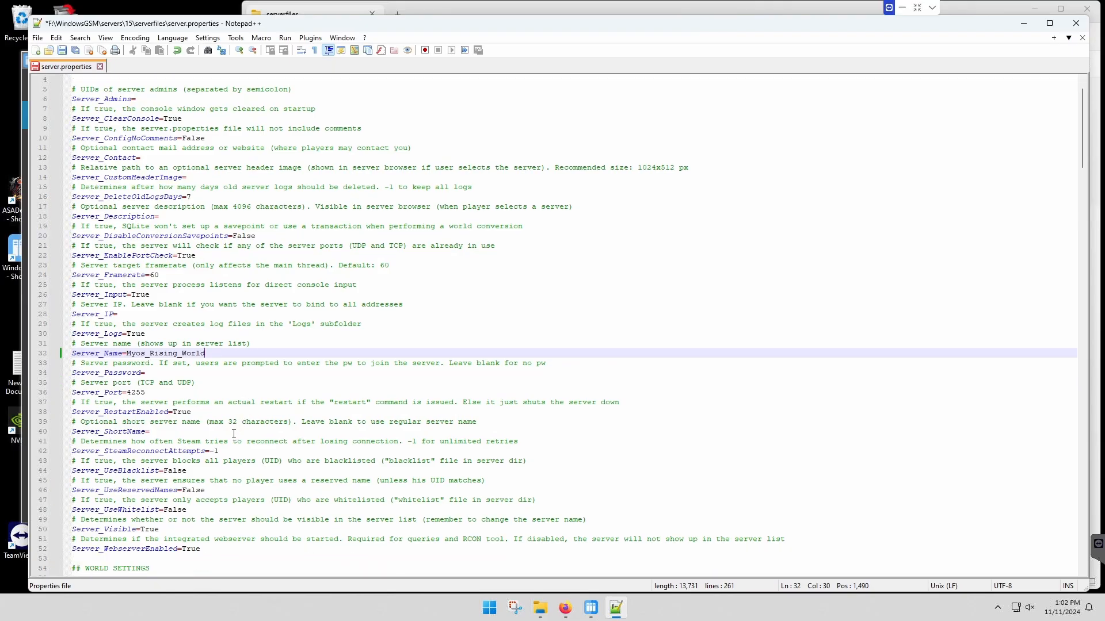
left_click(150, 431)
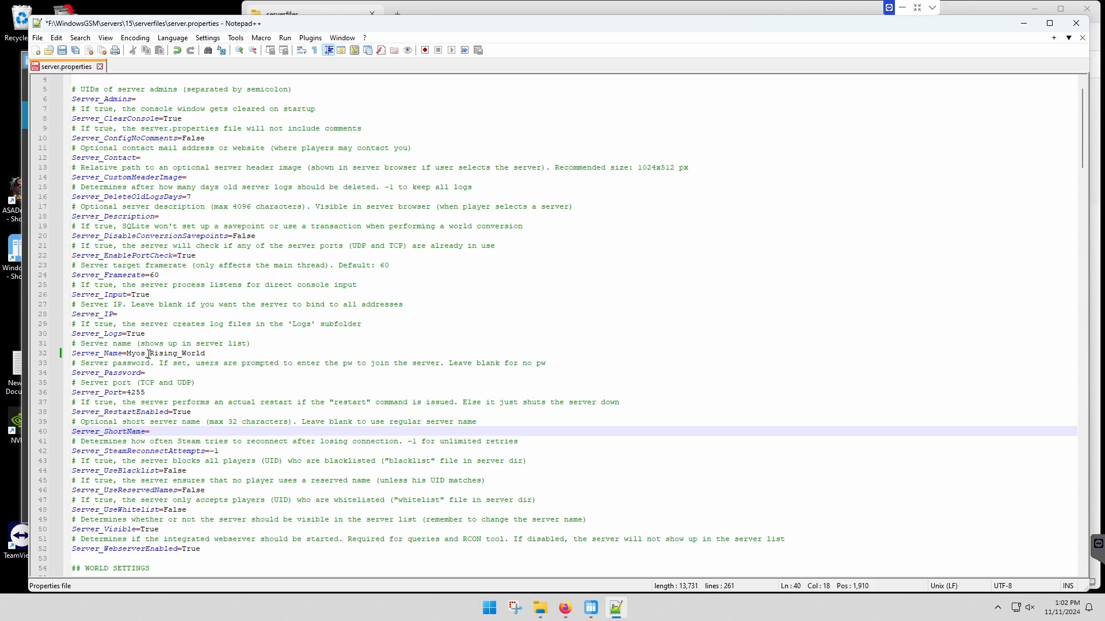
mouse_move(216, 387)
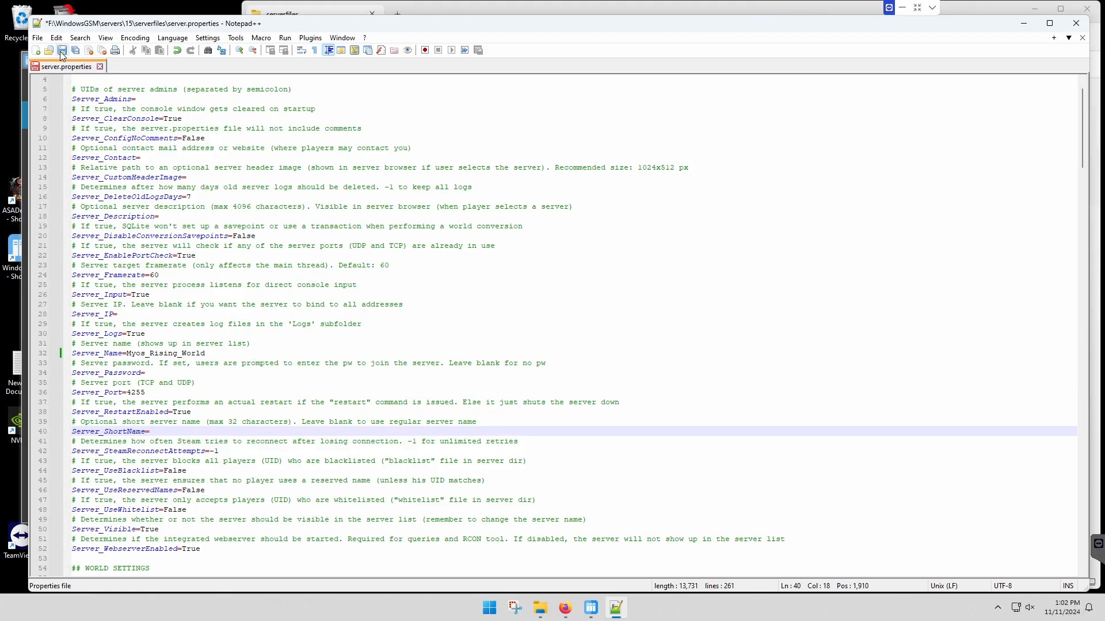
scroll("down", 3)
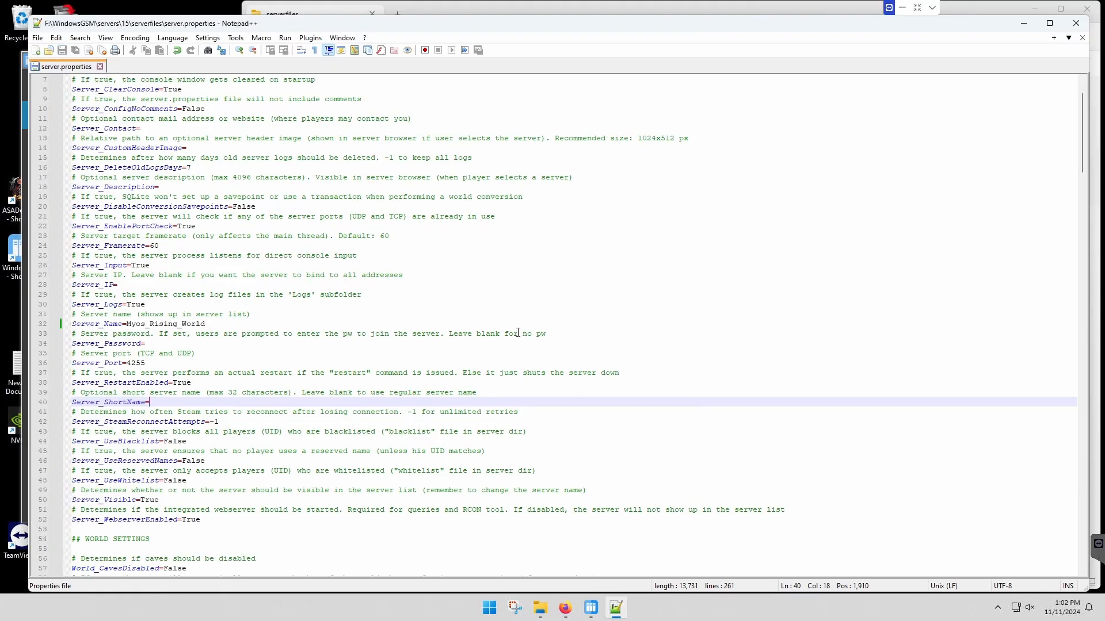
scroll("down", 3)
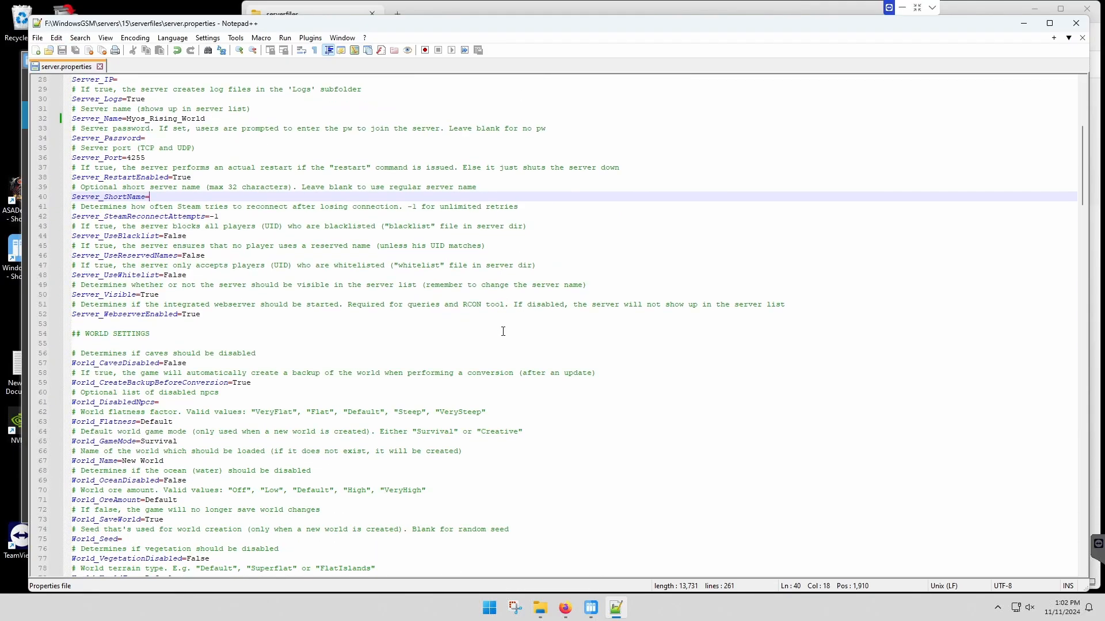
scroll("down", 3)
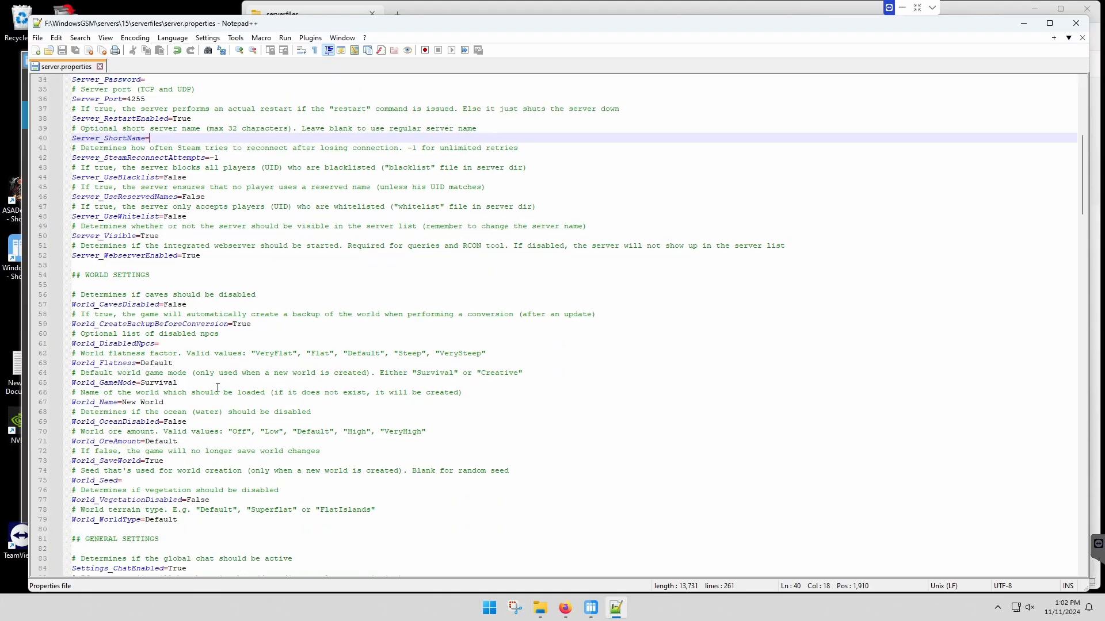
mouse_move(326, 442)
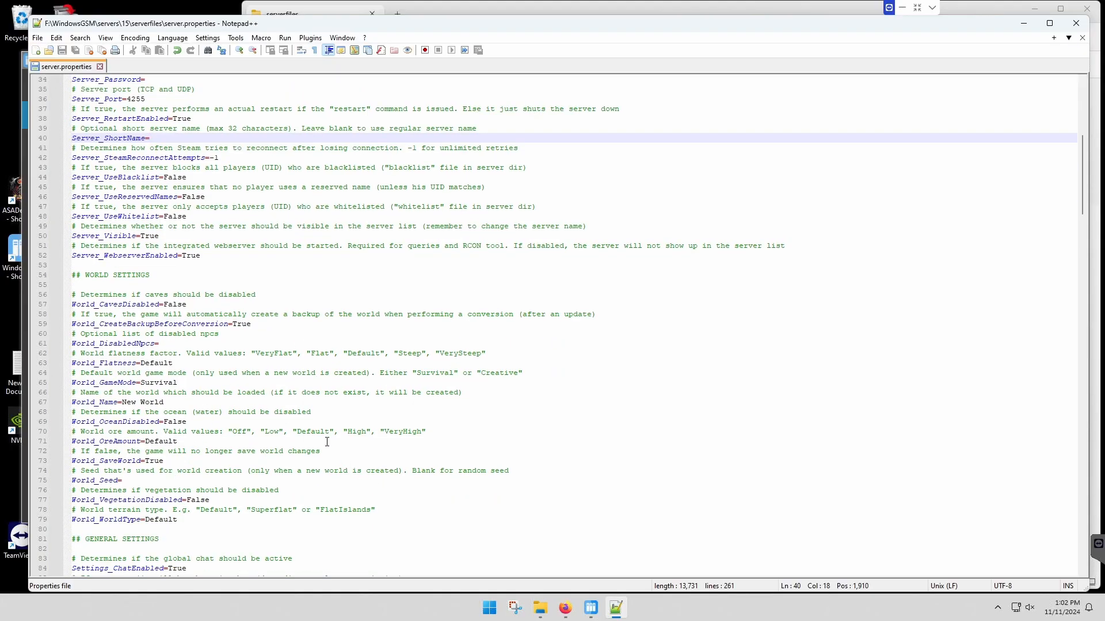
mouse_move(1021, 23)
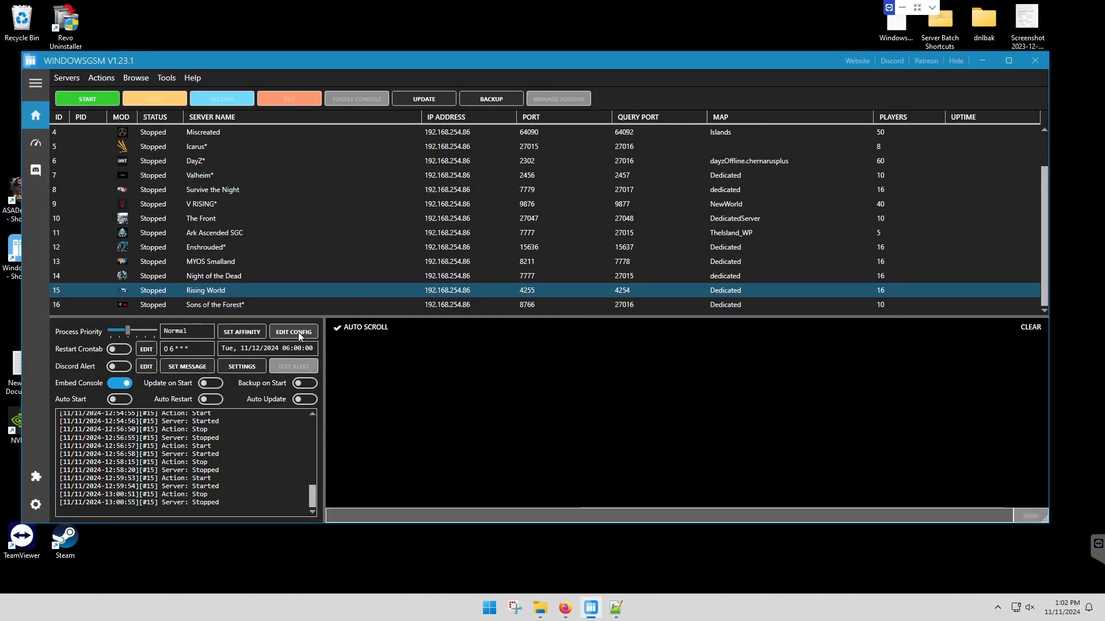
Save the start parameters with +server_name=MYOS_Rising_World and start the Rising World server.
left_click(293, 331)
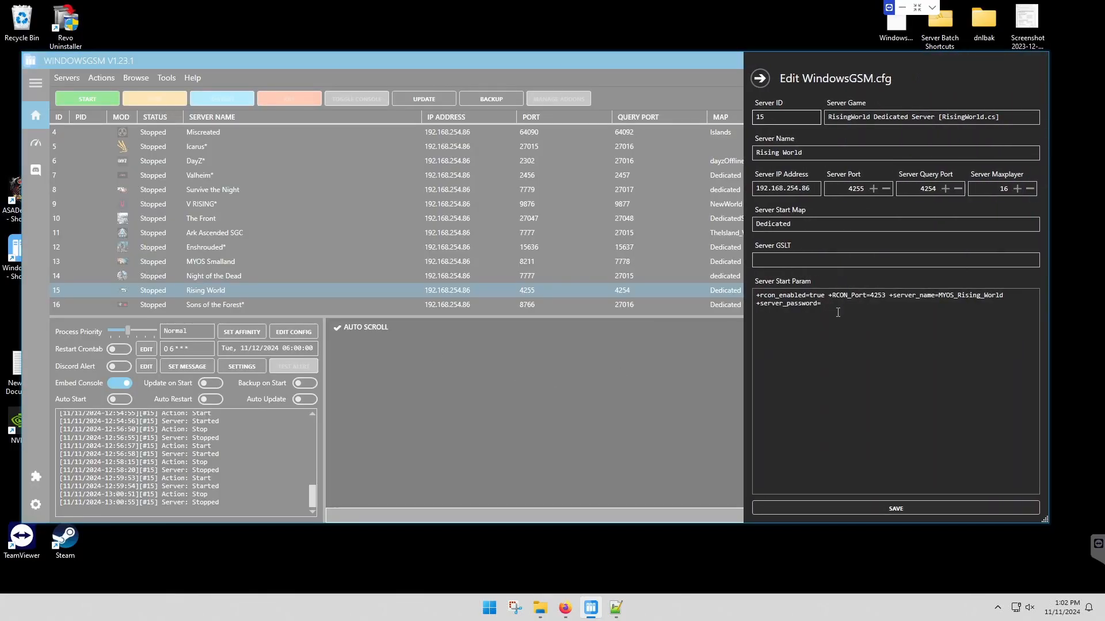
mouse_move(947, 271)
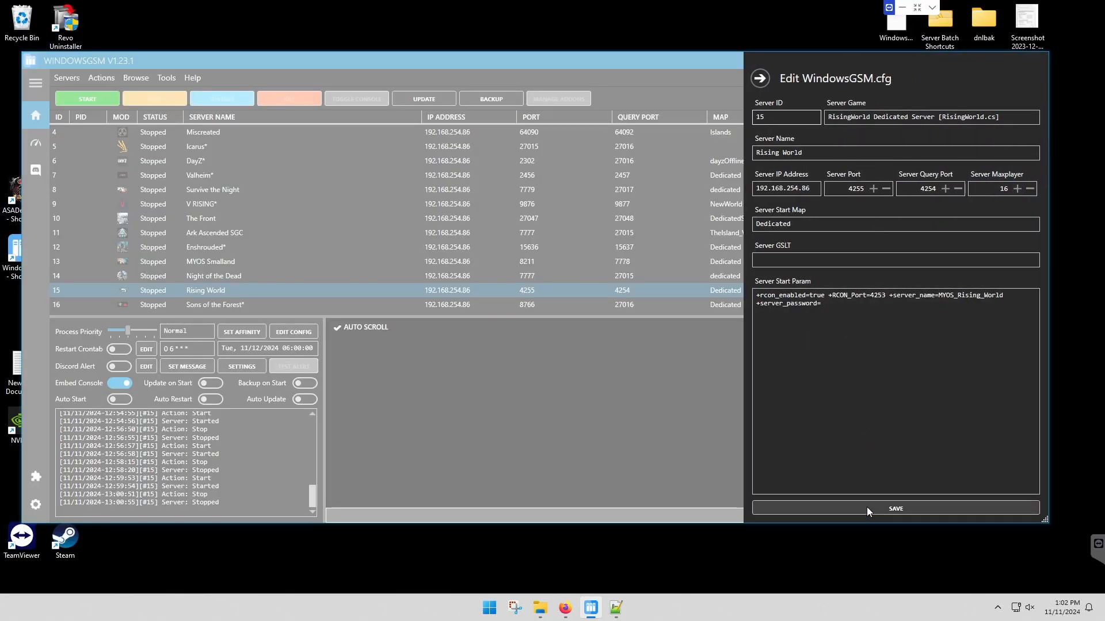
left_click(895, 508)
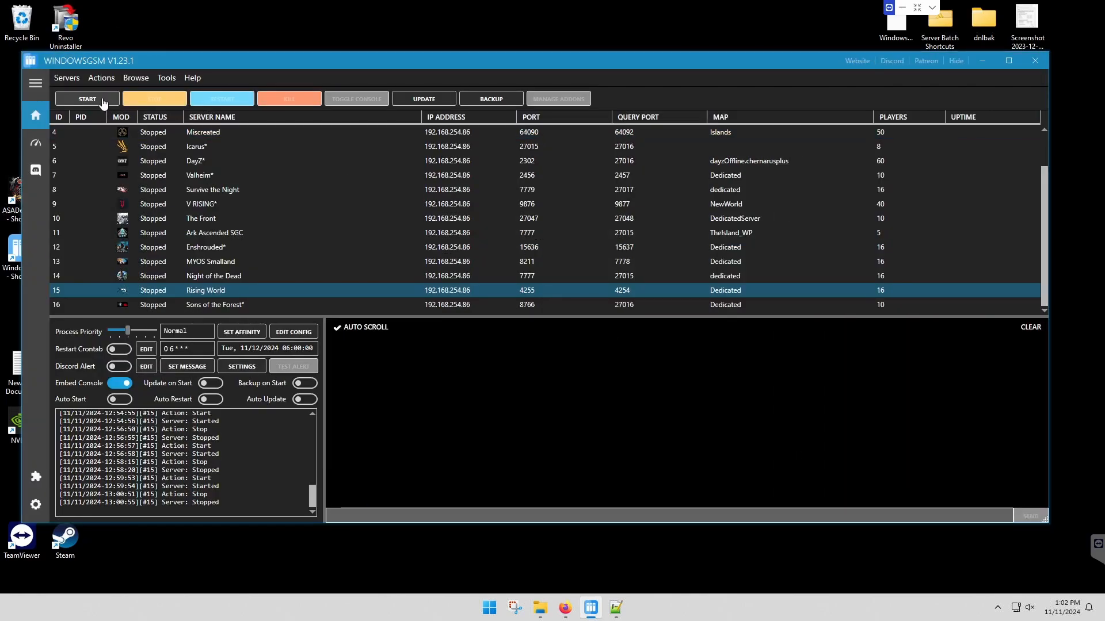
left_click(86, 98)
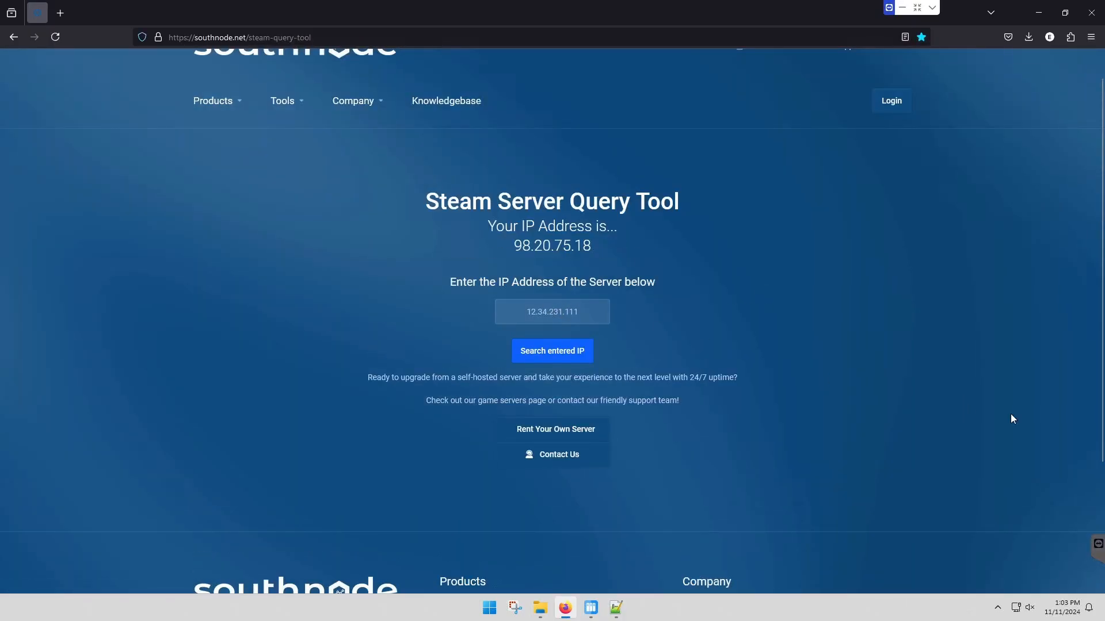
Query the public IP 98.20.75.18 in the Southnode Steam Server Query Tool.
type("98.20.75.18")
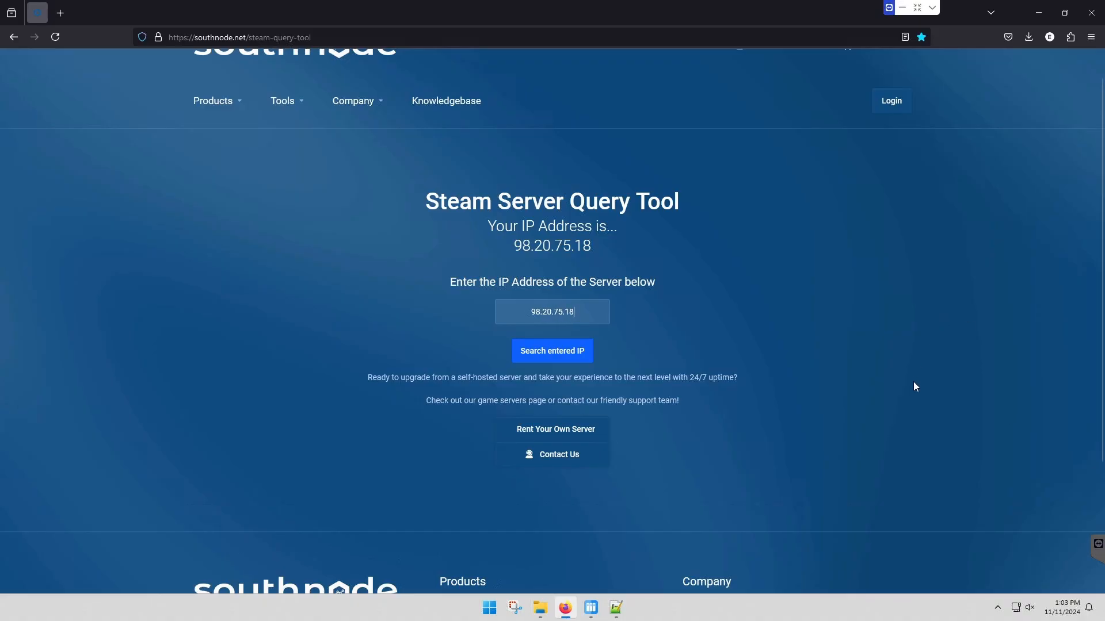
left_click(551, 351)
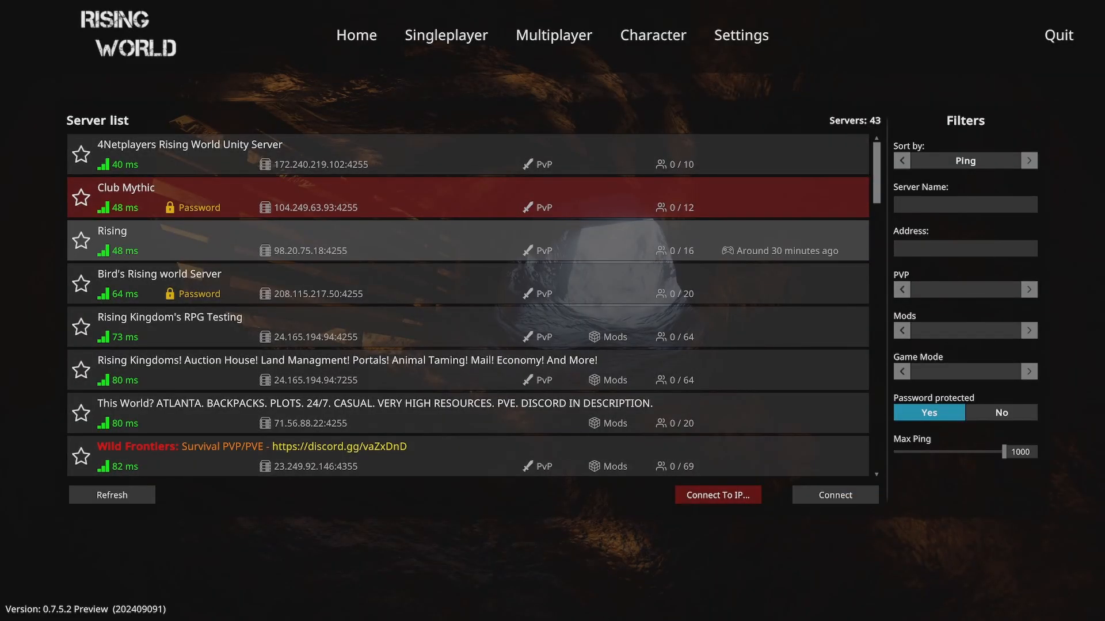
mouse_move(760, 149)
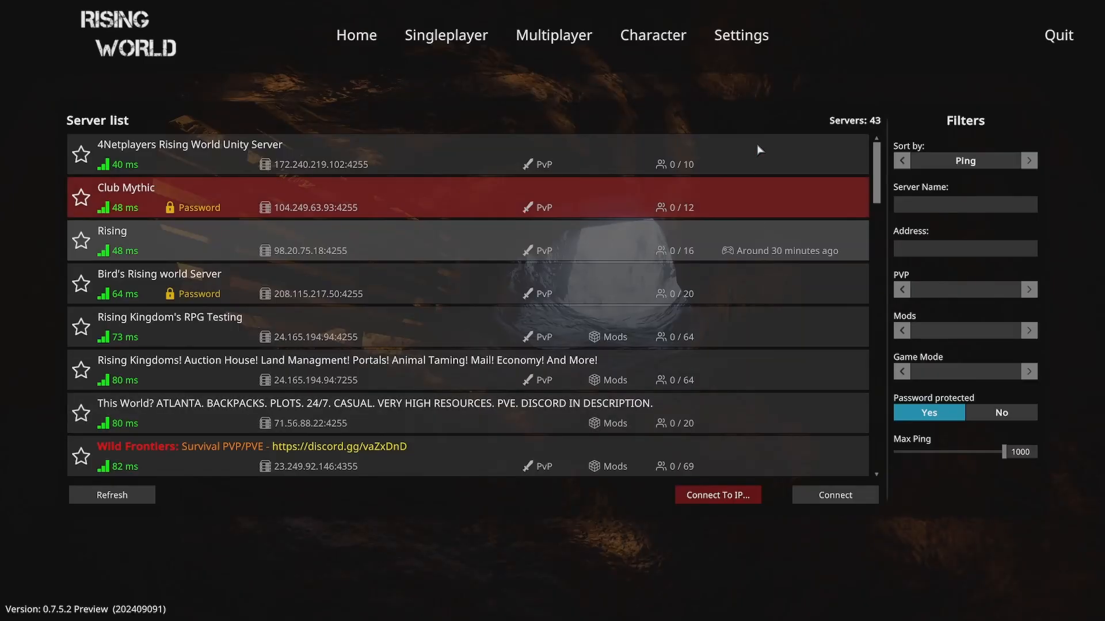
mouse_move(595, 155)
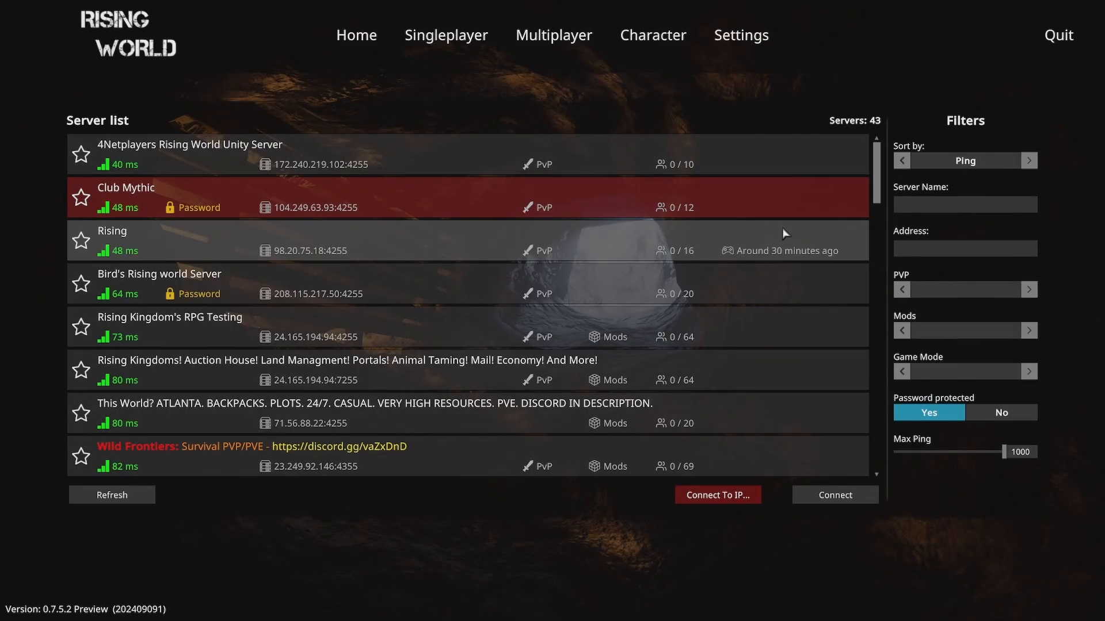
scroll("down", 3)
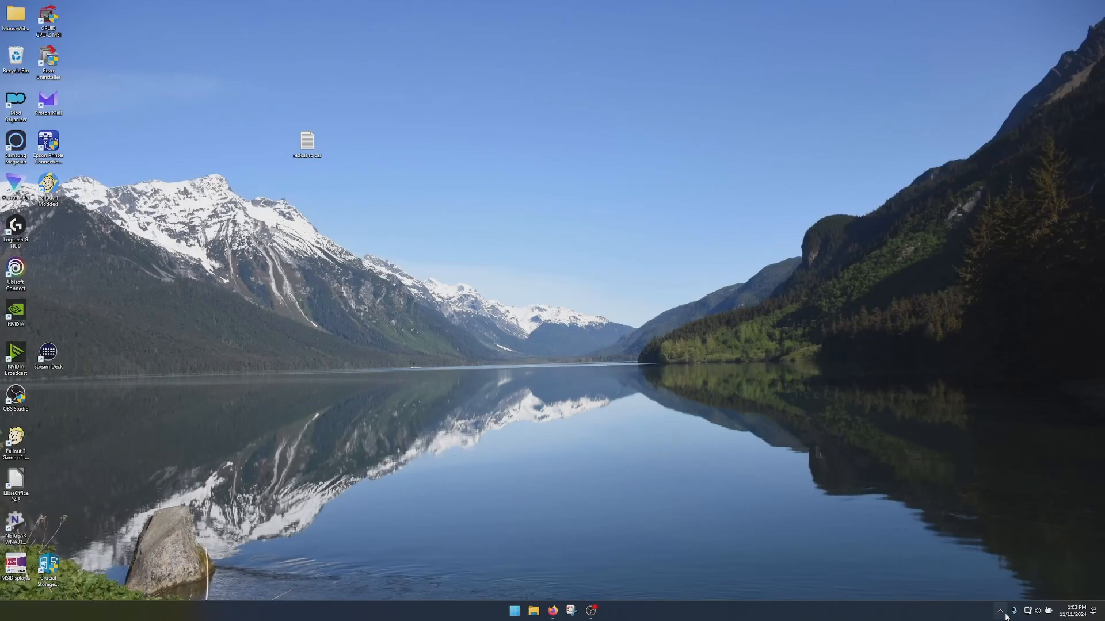
Launch Rising World (unity) from Steam's tray menu using the New Version option.
left_click(999, 610)
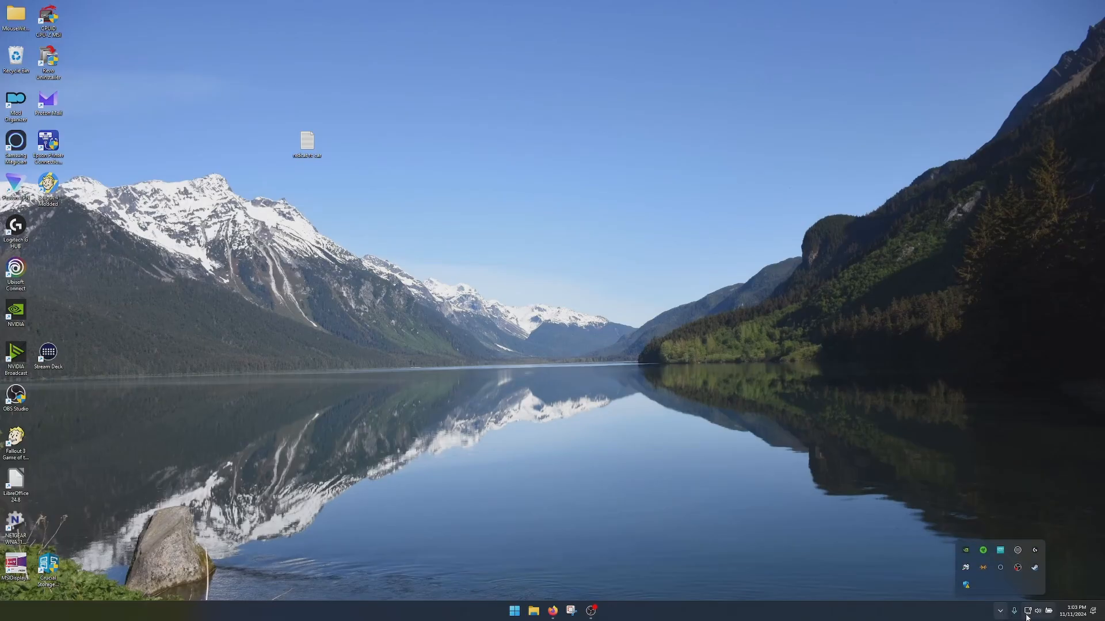
left_click(1028, 611)
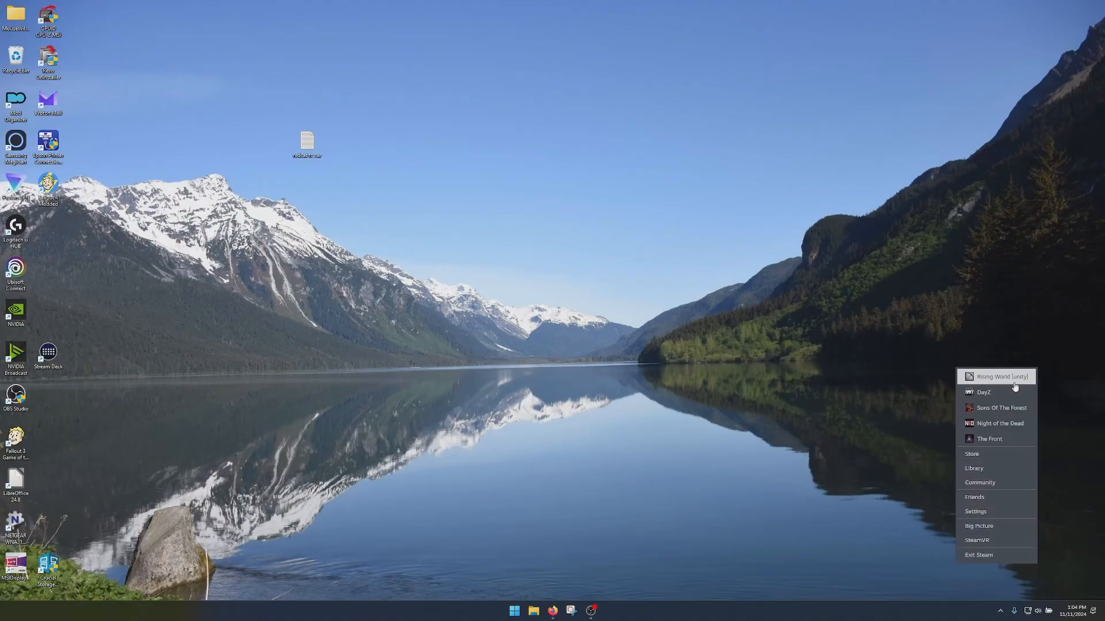
left_click(999, 376)
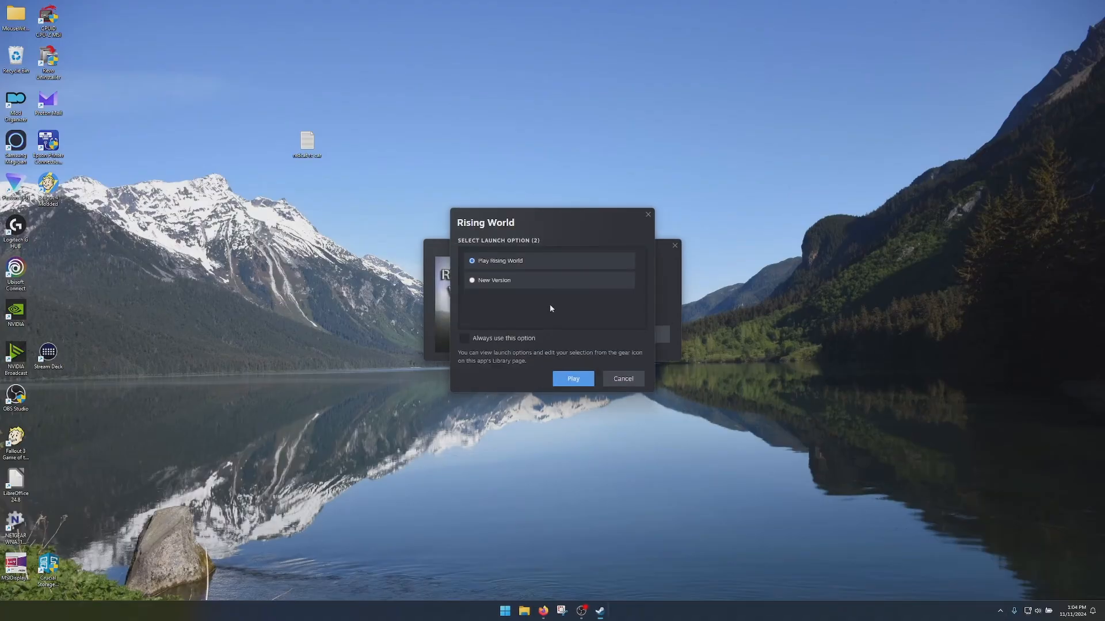
left_click(472, 280)
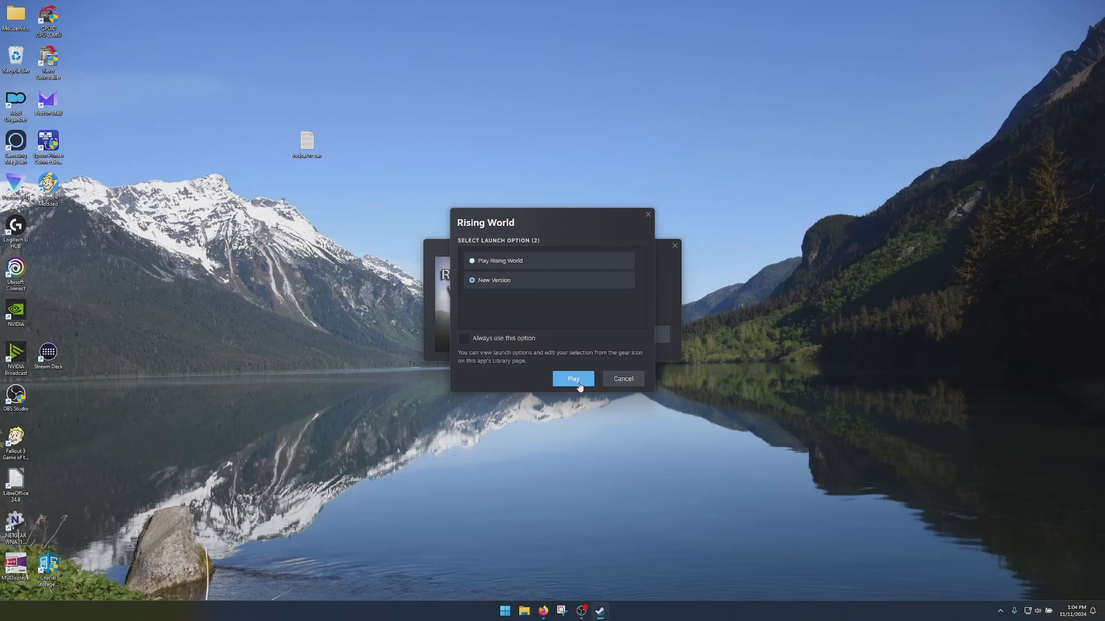
left_click(573, 378)
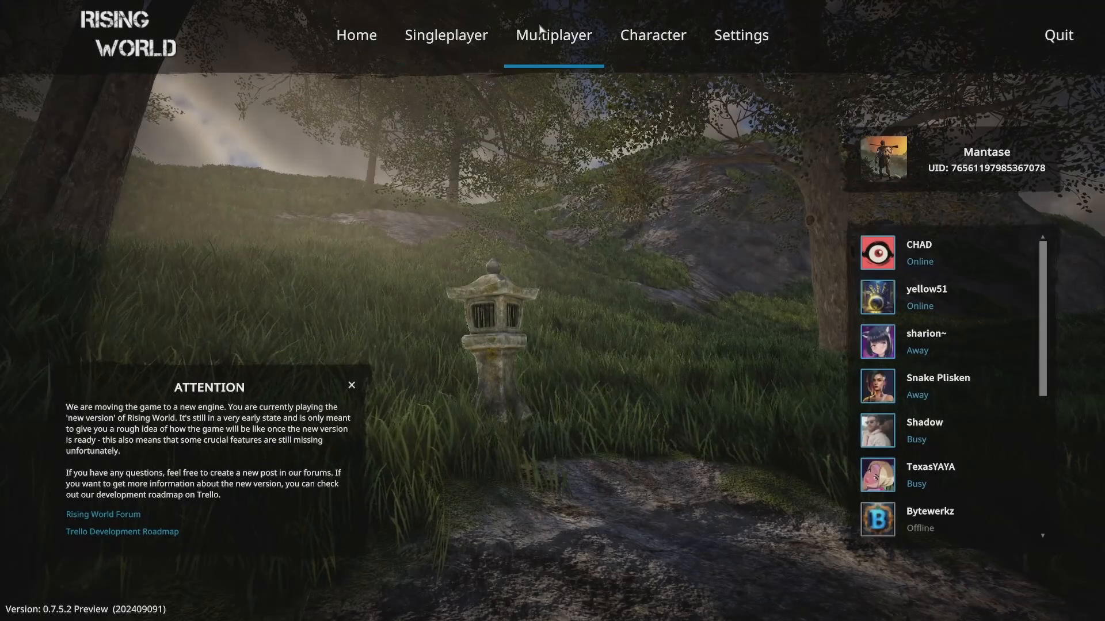
Filter the multiplayer server list by 'my' and join MYOS_Rising_World.
left_click(553, 35)
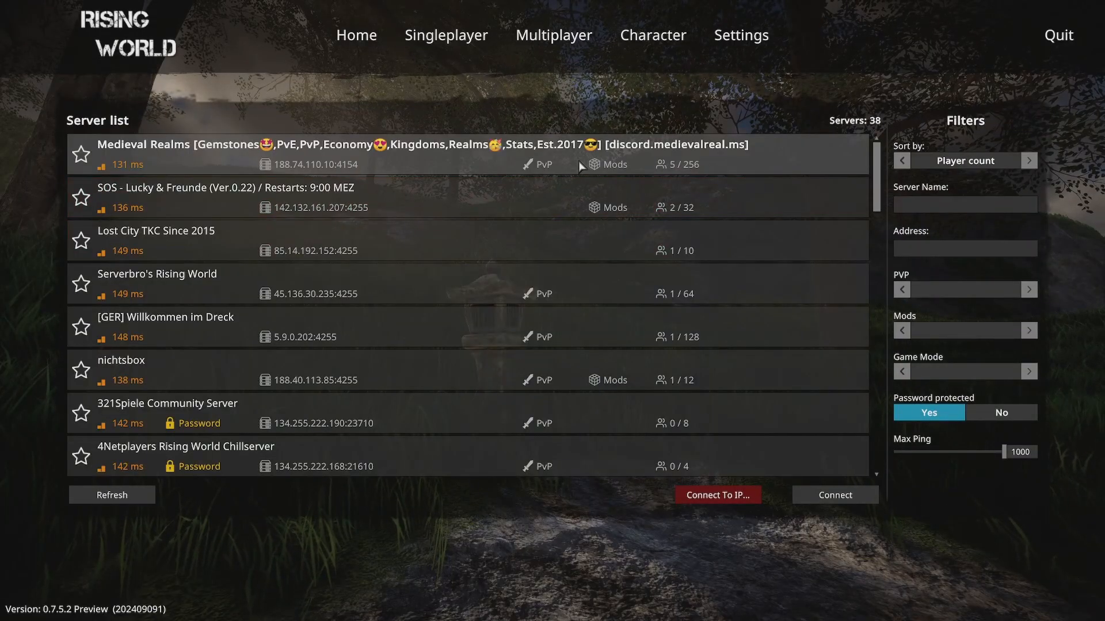
left_click(965, 204)
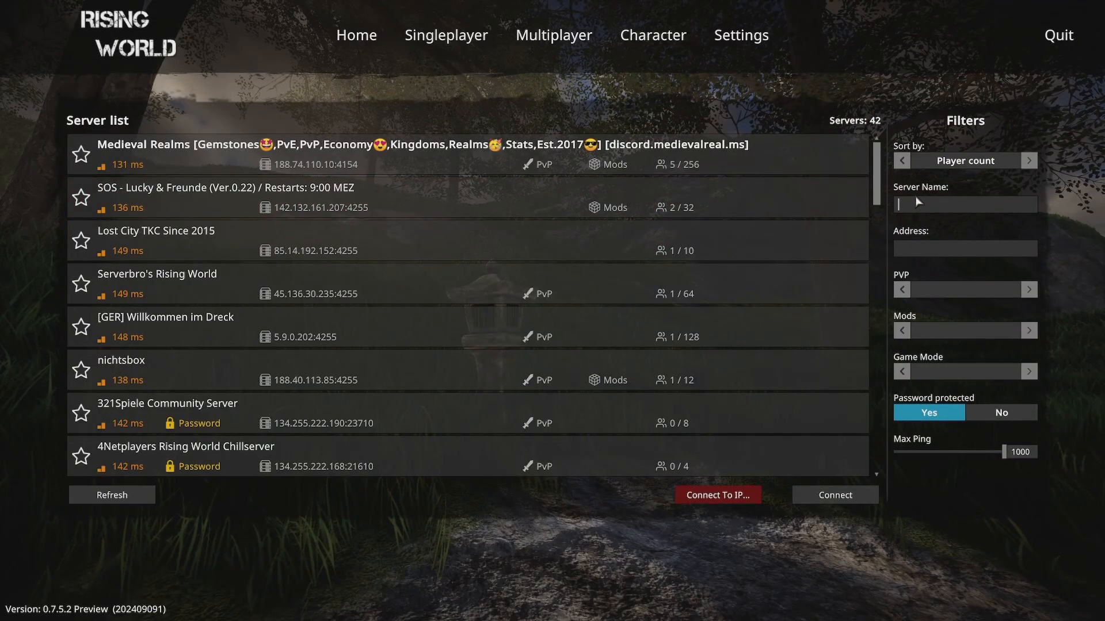
type("my")
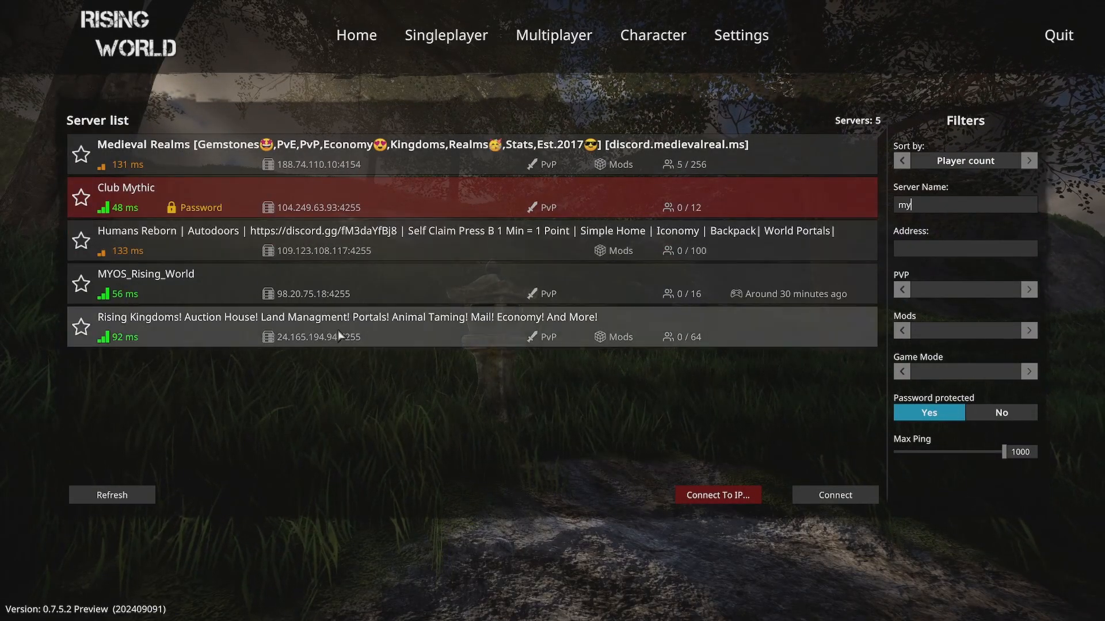
mouse_move(200, 282)
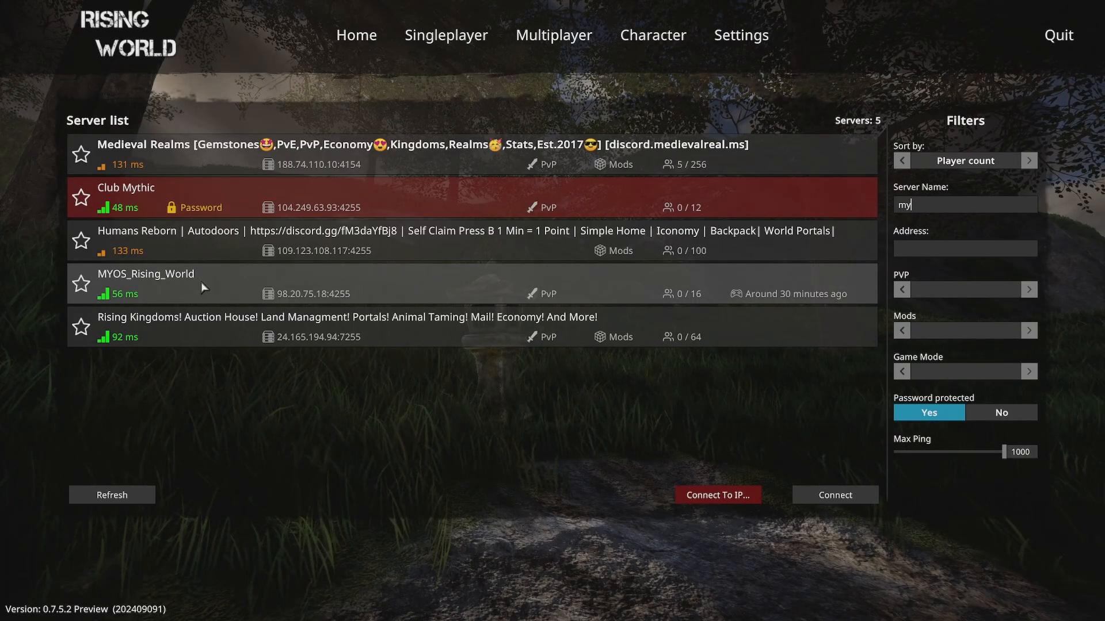
mouse_move(189, 294)
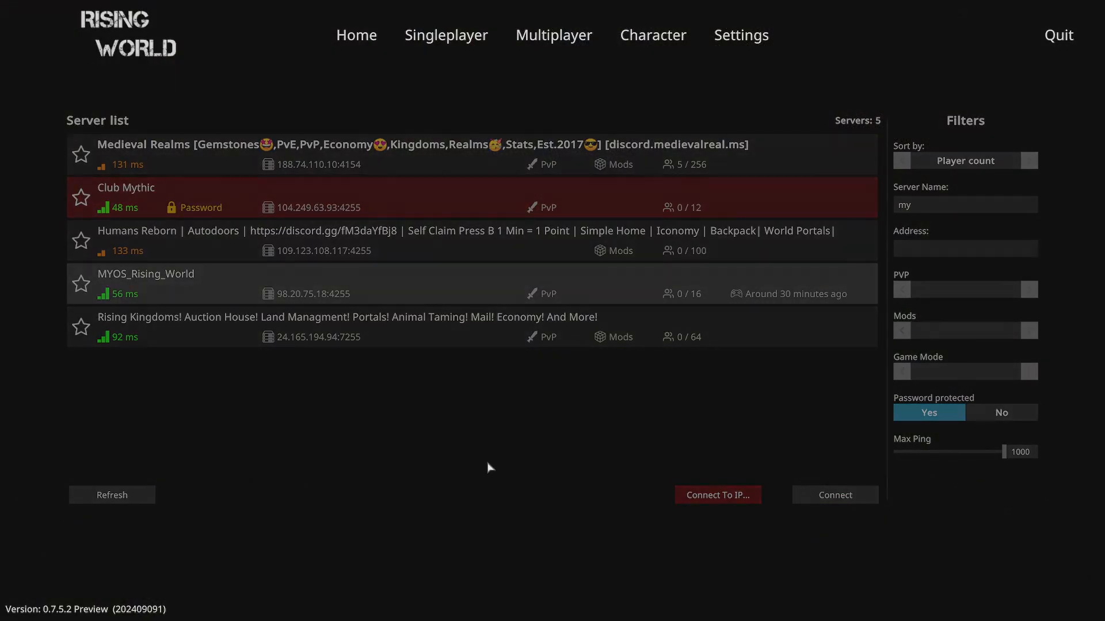
left_click(834, 494)
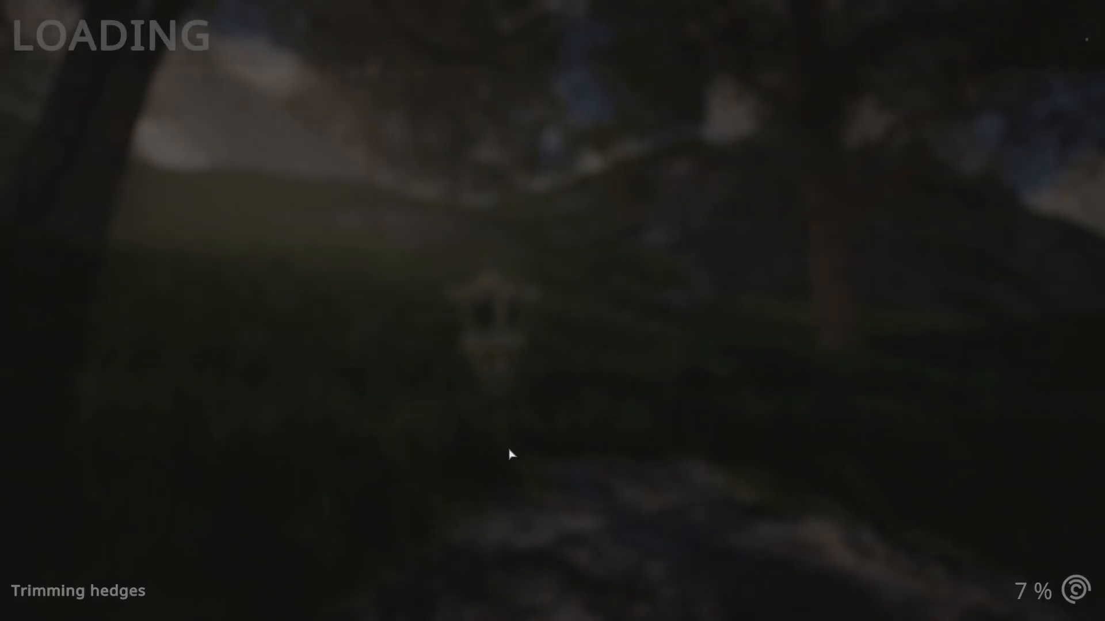